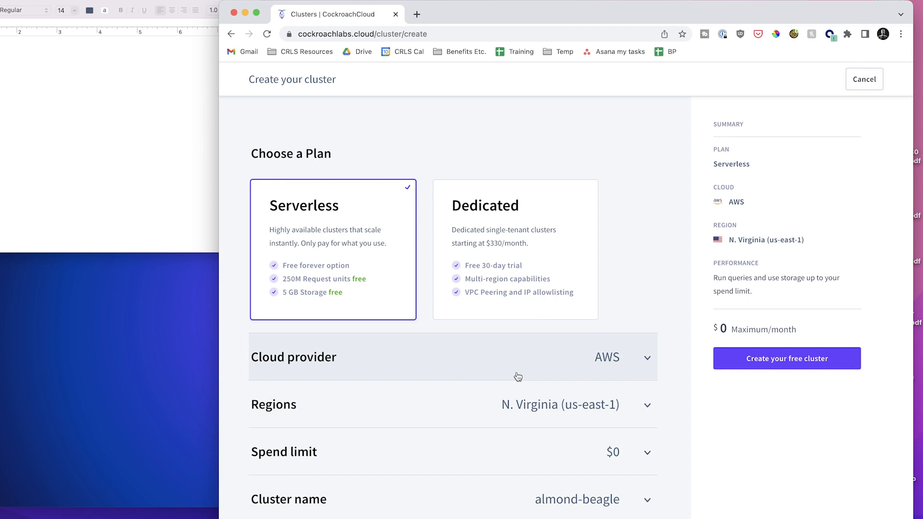
mouse_move(496, 387)
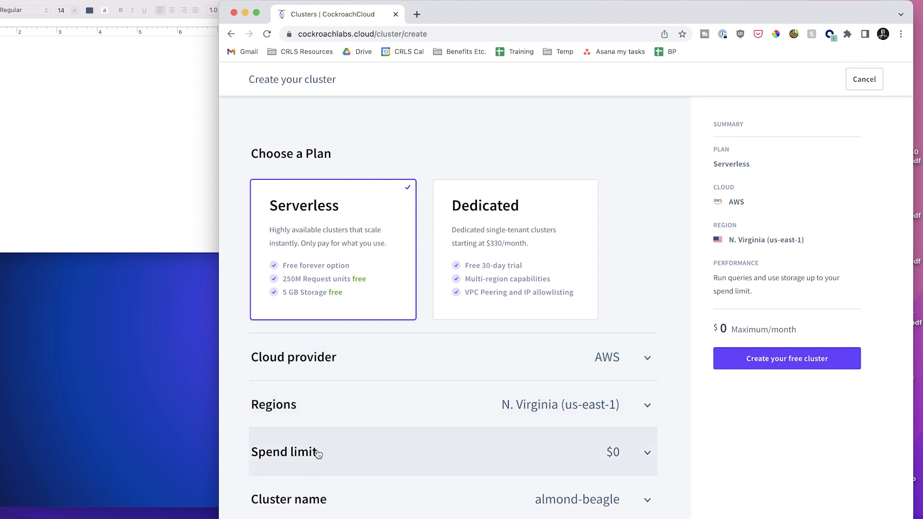
Create the free Serverless cluster almond-beagle on AWS N. Virginia with $0 spend limit.
click(786, 359)
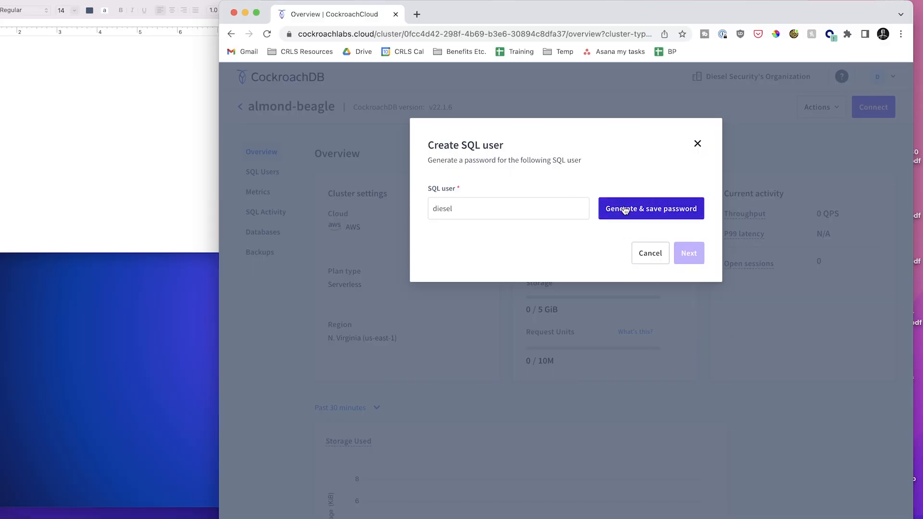
Generate and copy a password for SQL user diesel.
click(650, 209)
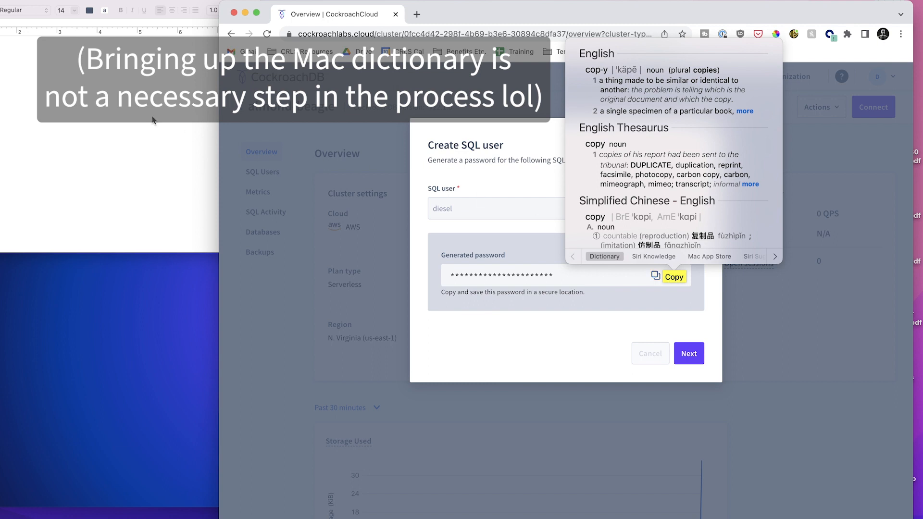
click(688, 353)
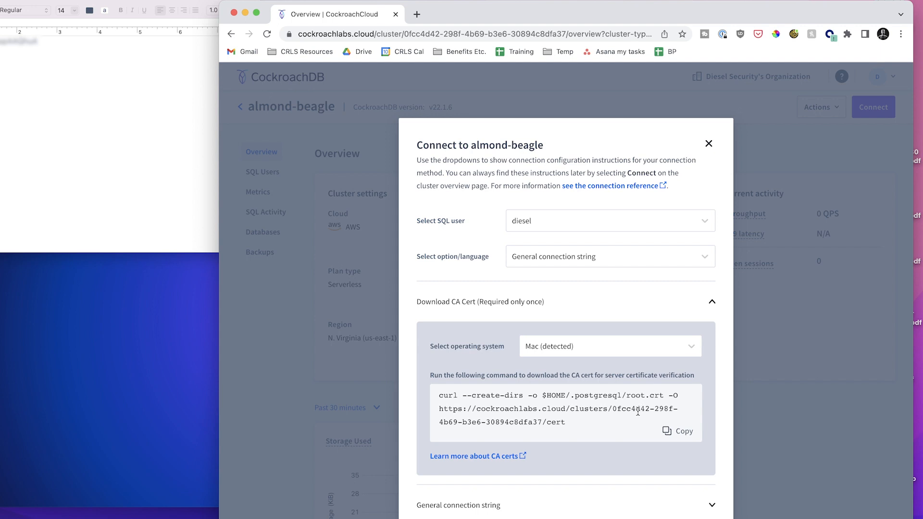
mouse_move(624, 406)
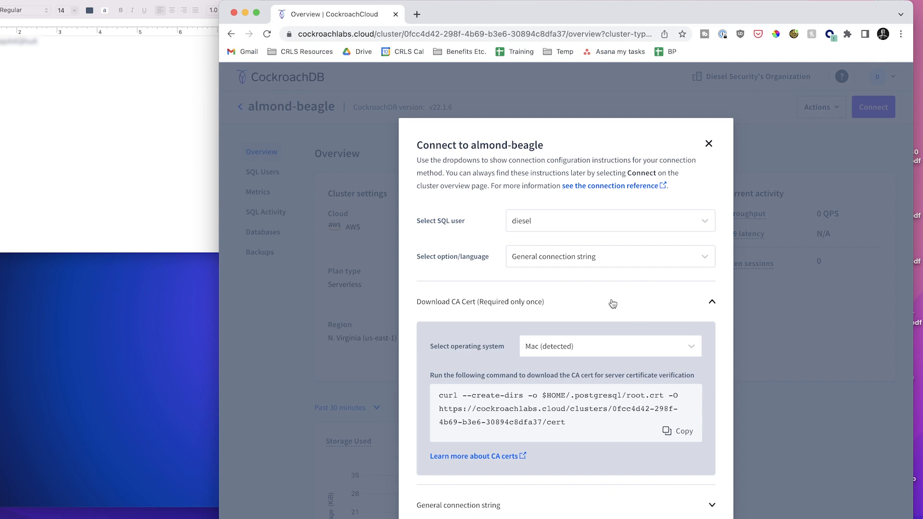
Select the CockroachDB Client connection option and copy its download-and-install command.
click(609, 256)
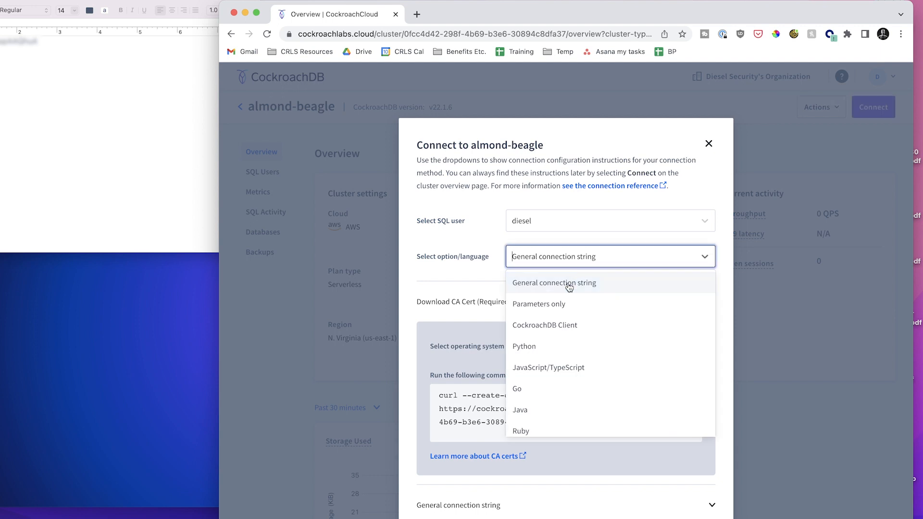
click(544, 325)
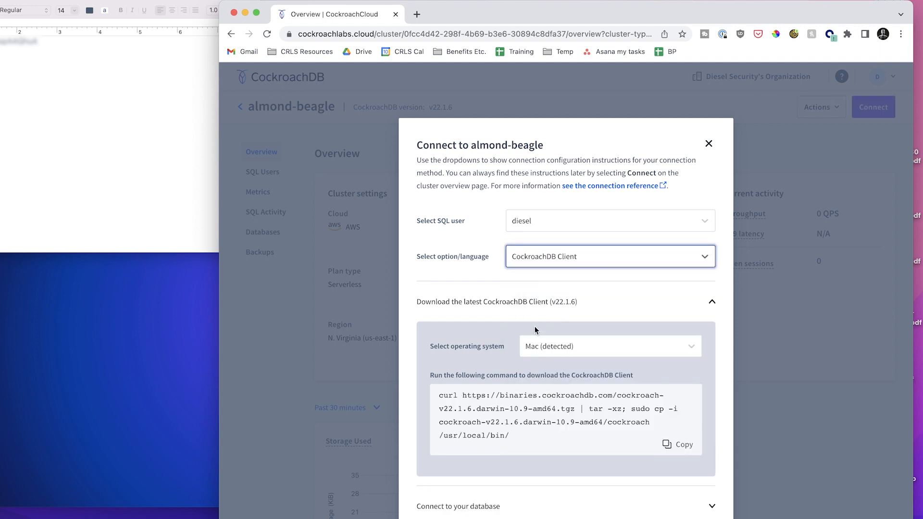
mouse_move(659, 463)
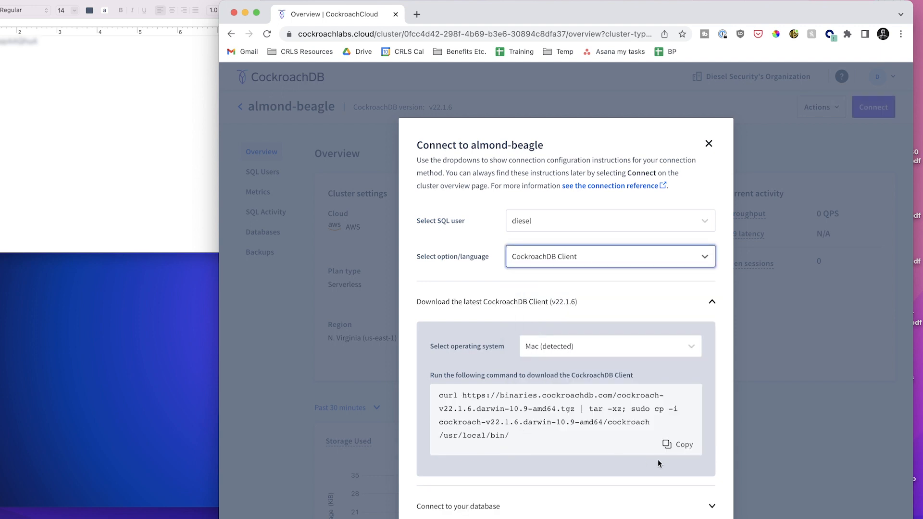
click(677, 444)
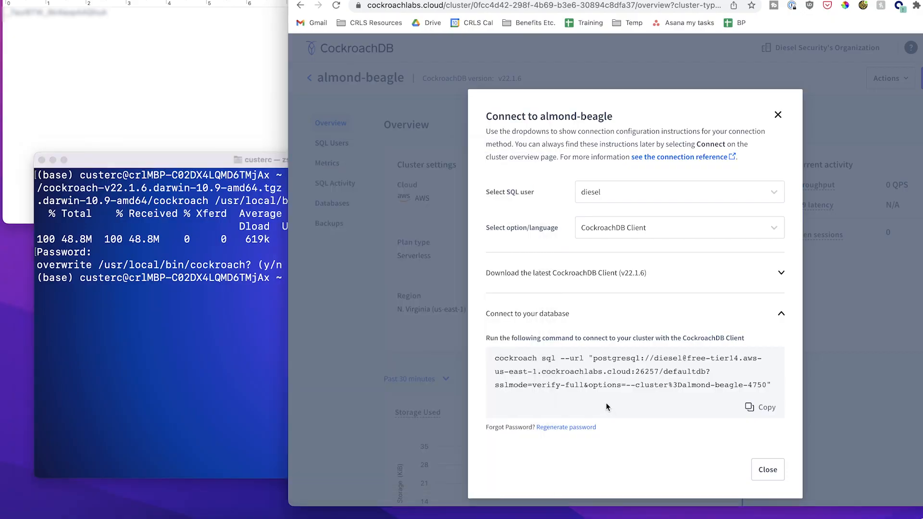
mouse_move(608, 381)
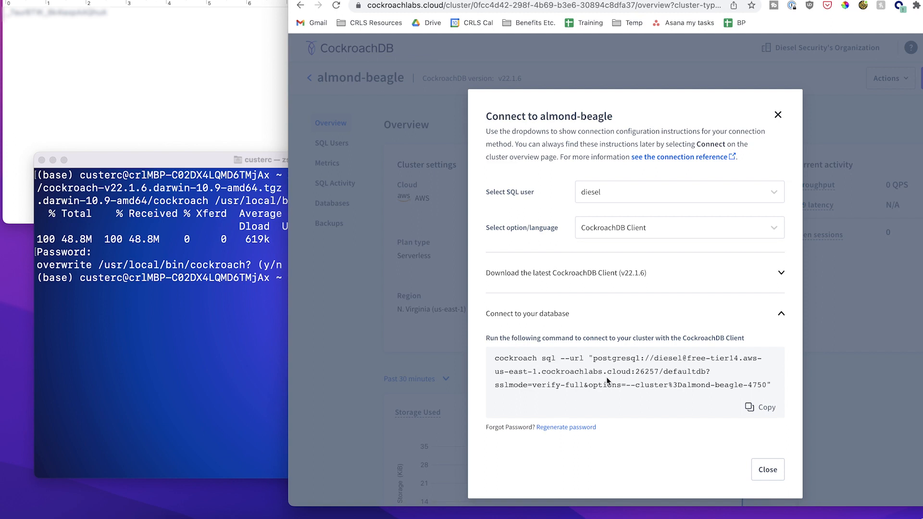
mouse_move(767, 407)
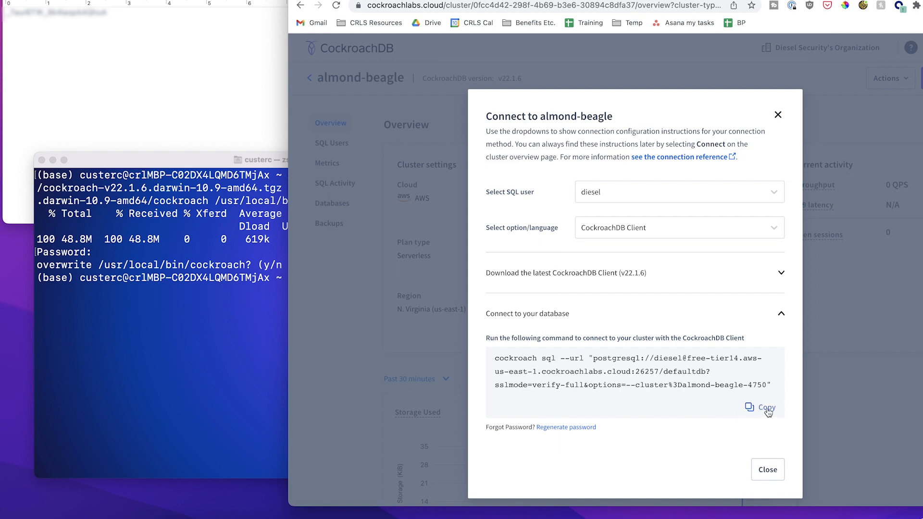
Copy and run the cockroach sql --url command connecting to almond-beagle as diesel.
click(767, 408)
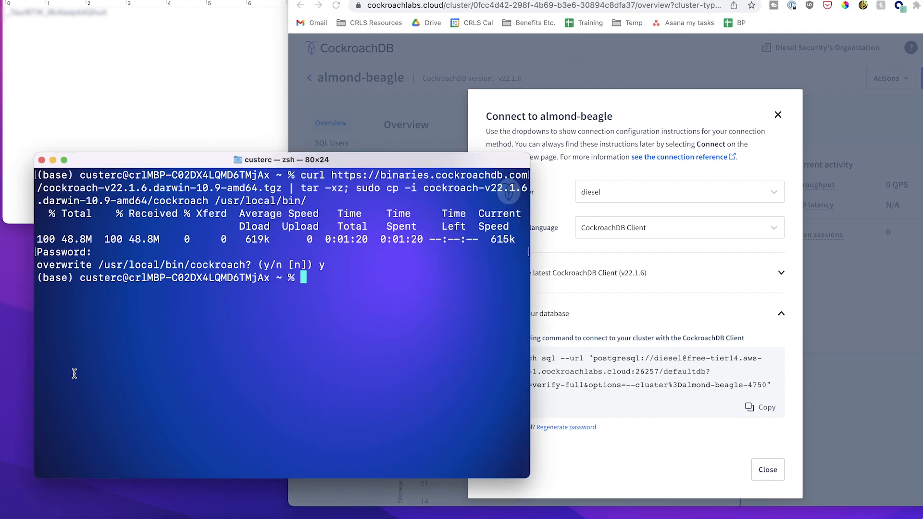
text(cockroach sql --url "postgresql://diesel@free-tier14.aws-us-east-1.cockroachlabs.cloud:26257/defaultdb?sslmode=verify-full&options=--cluster%3Dalmond-beagle-4750")
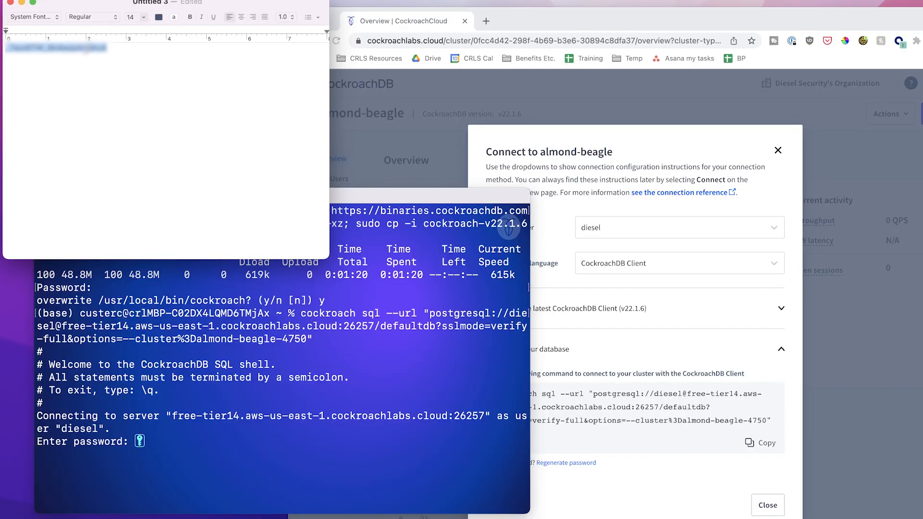
mouse_move(191, 429)
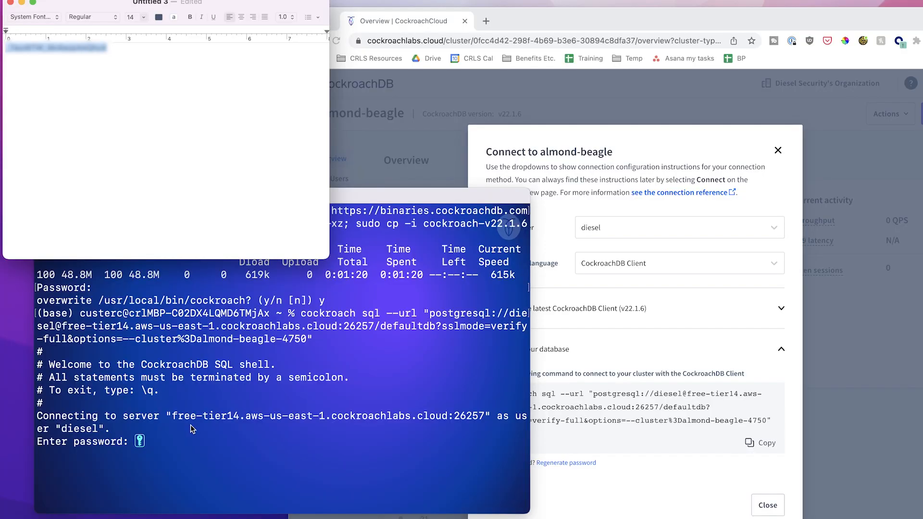